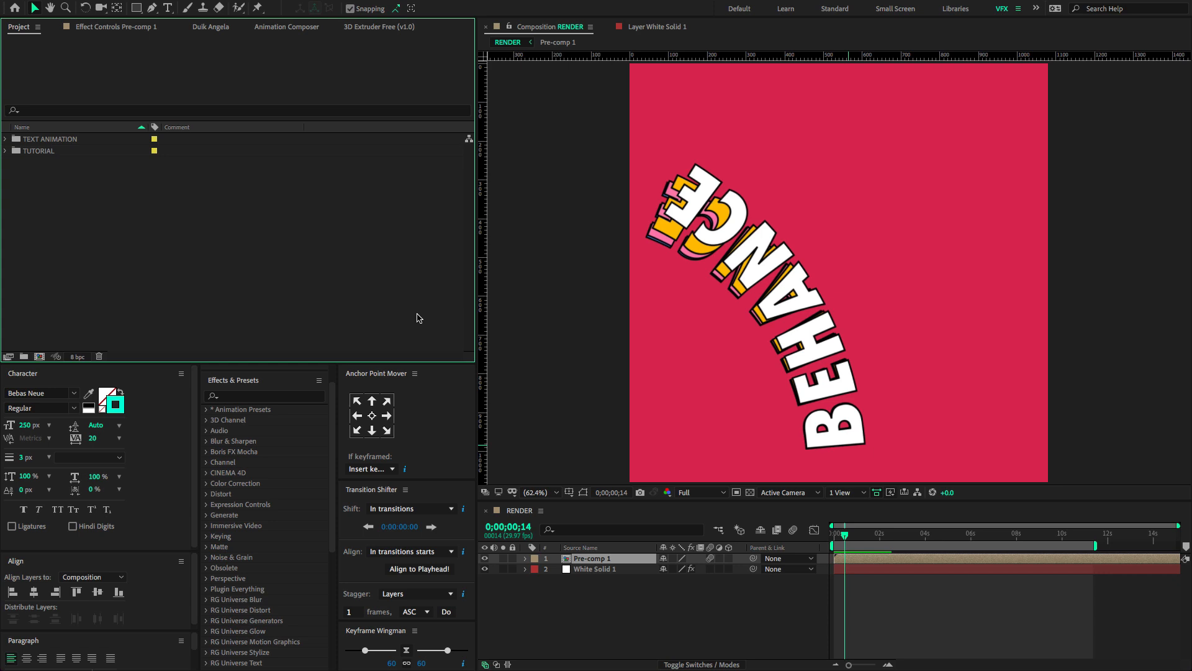
mouse_move(532, 308)
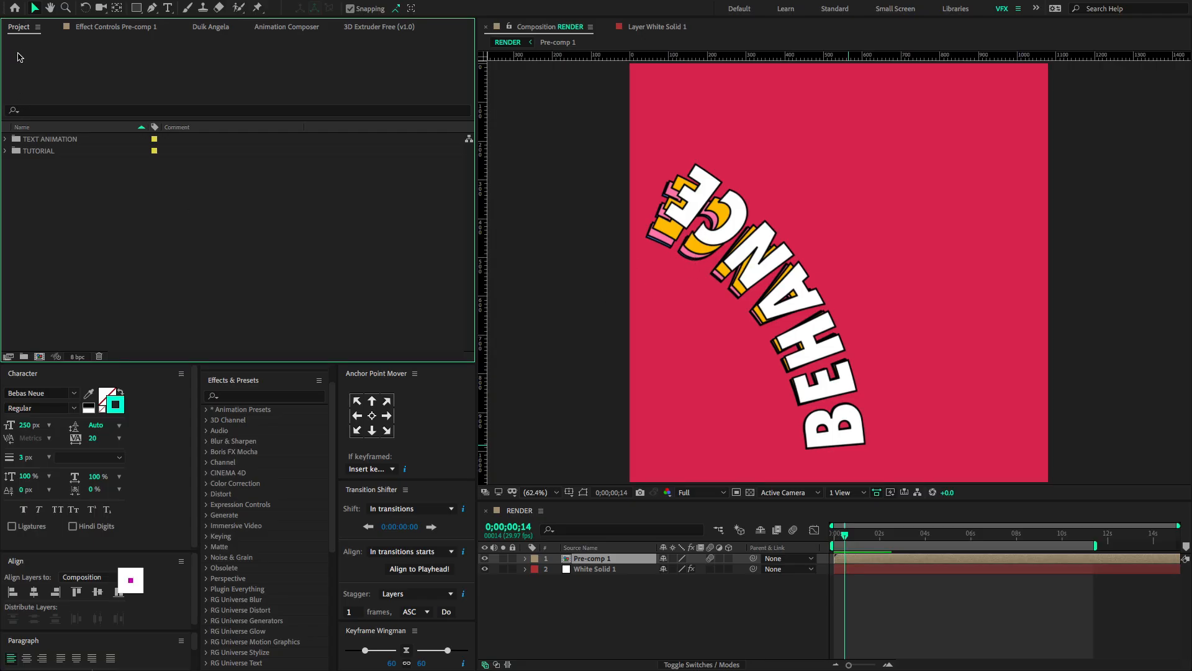
Create a 1080×1080, 10-second composition named RENDER.
click(39, 356)
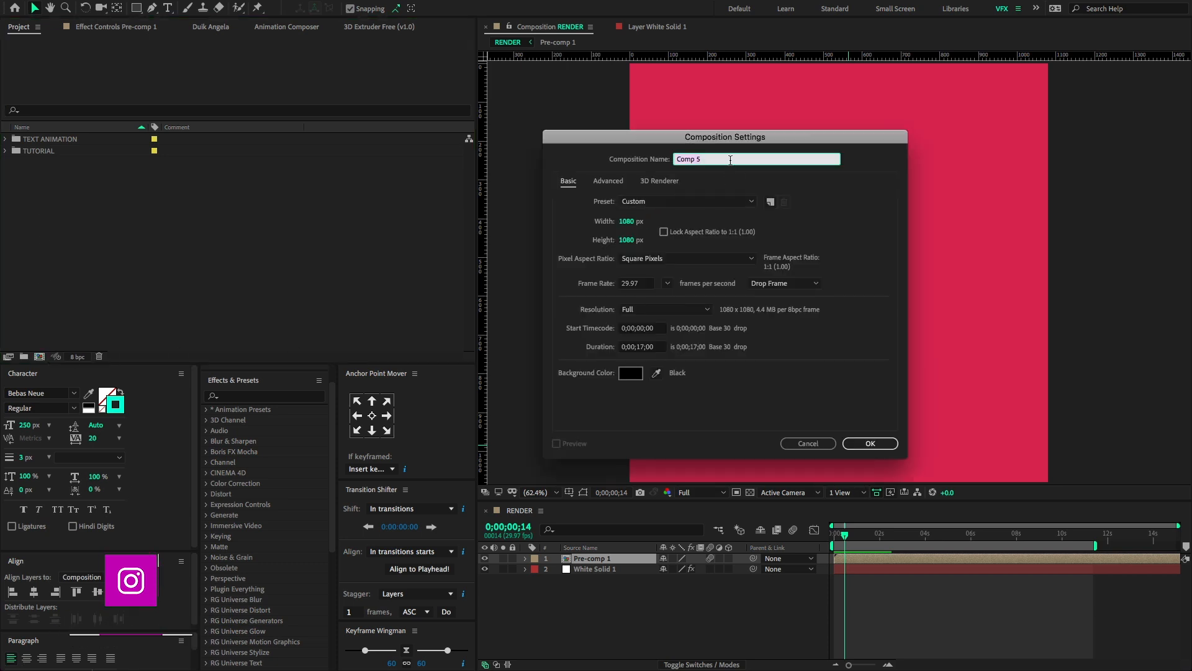
text(RENDER)
click(643, 347)
text(0)
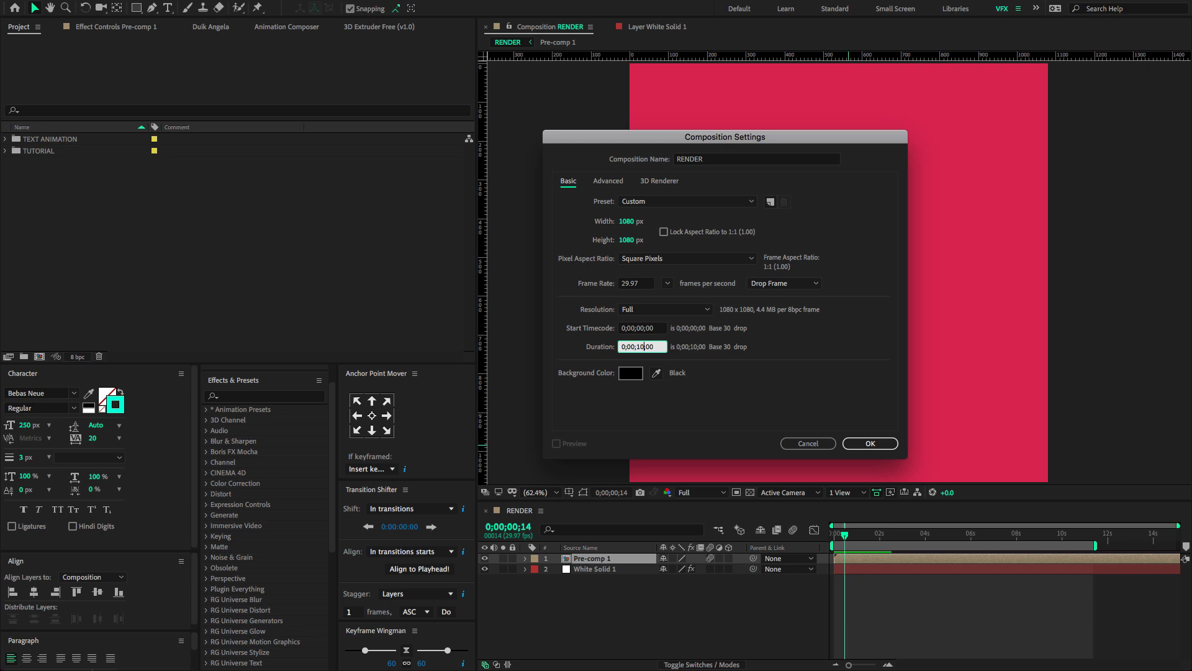
click(870, 443)
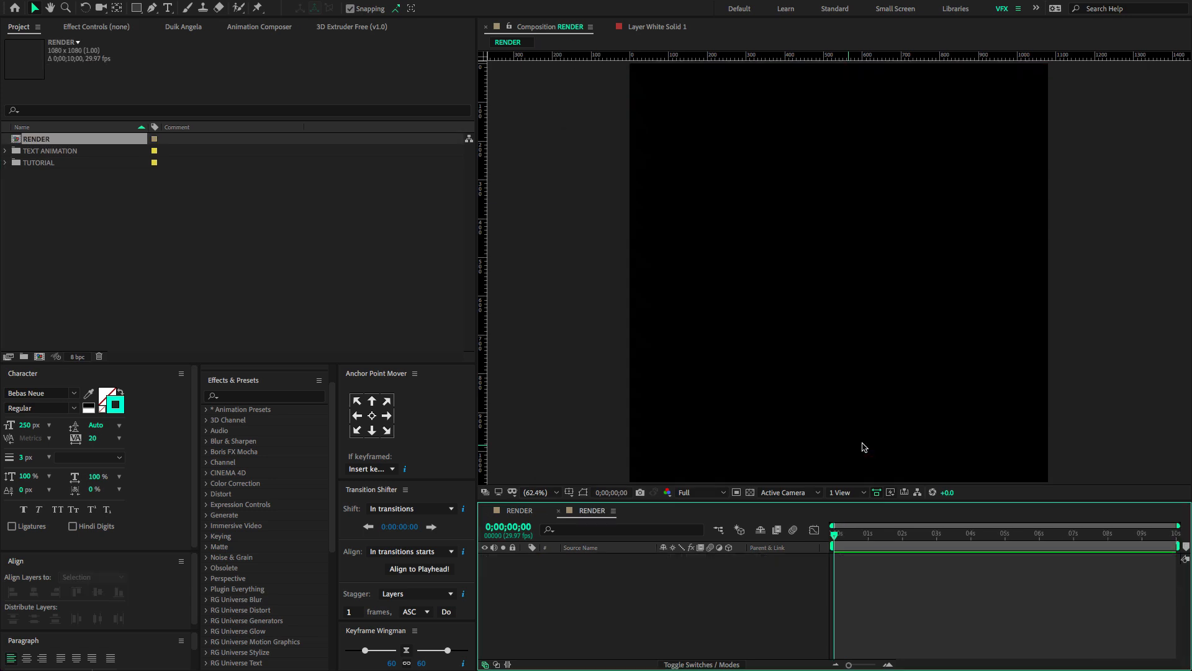
mouse_move(847, 295)
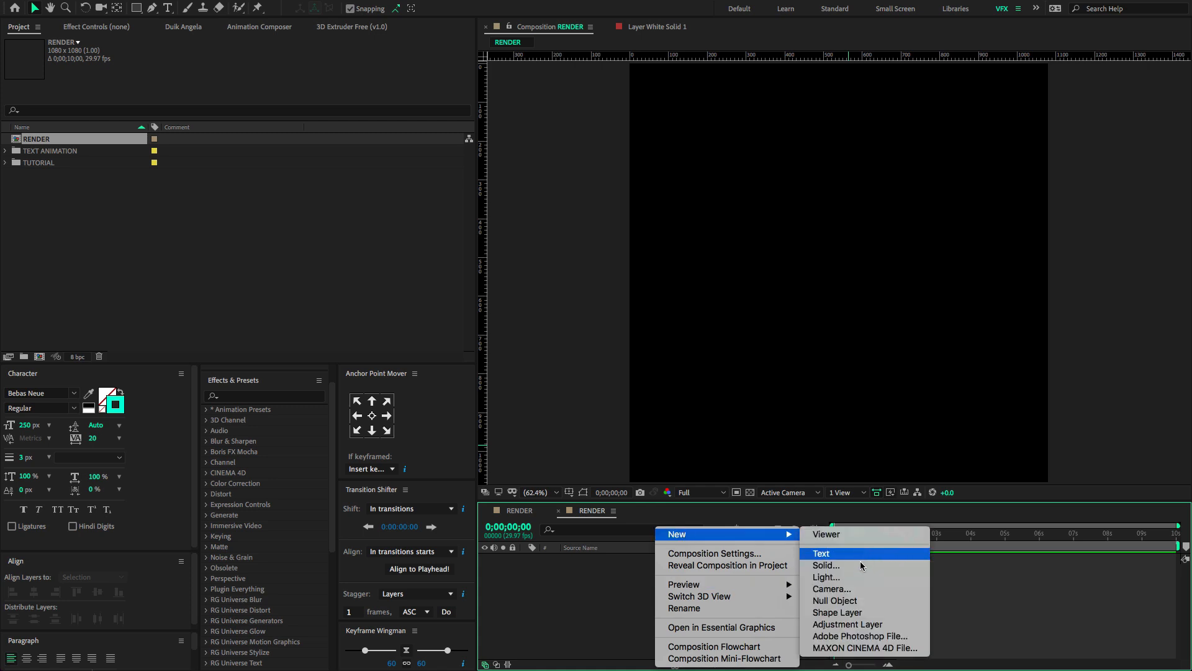
Add a composition-sized solid and apply Fill, colouring it cranberry red.
click(826, 565)
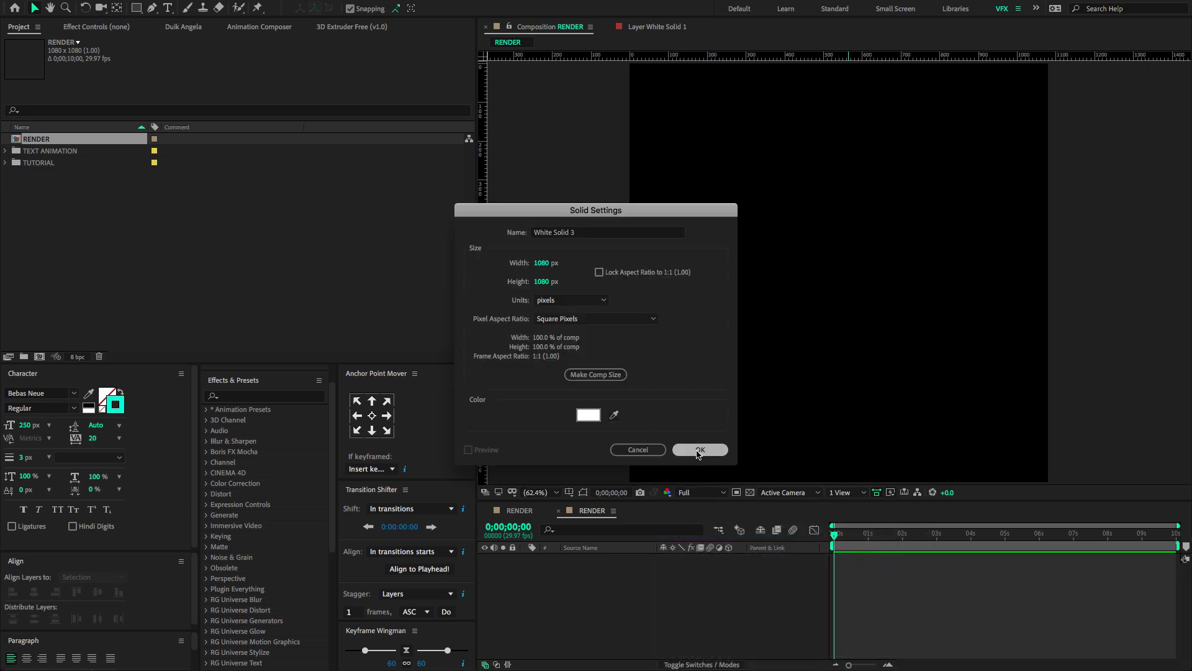
click(698, 450)
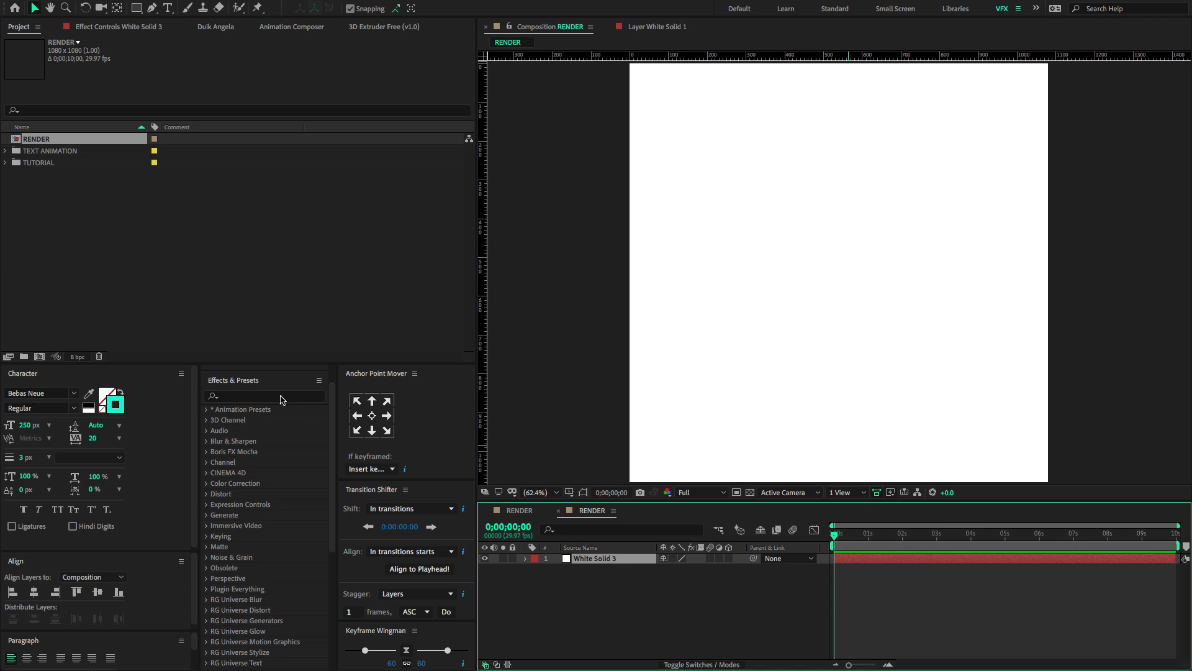
text(fill)
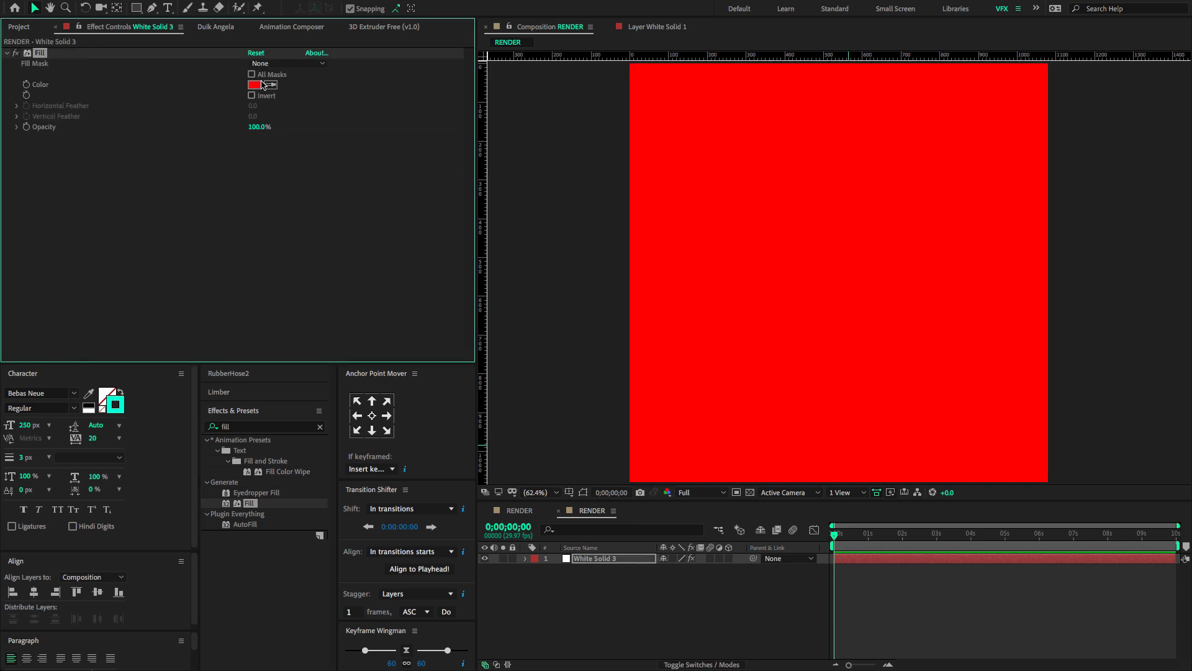
click(254, 85)
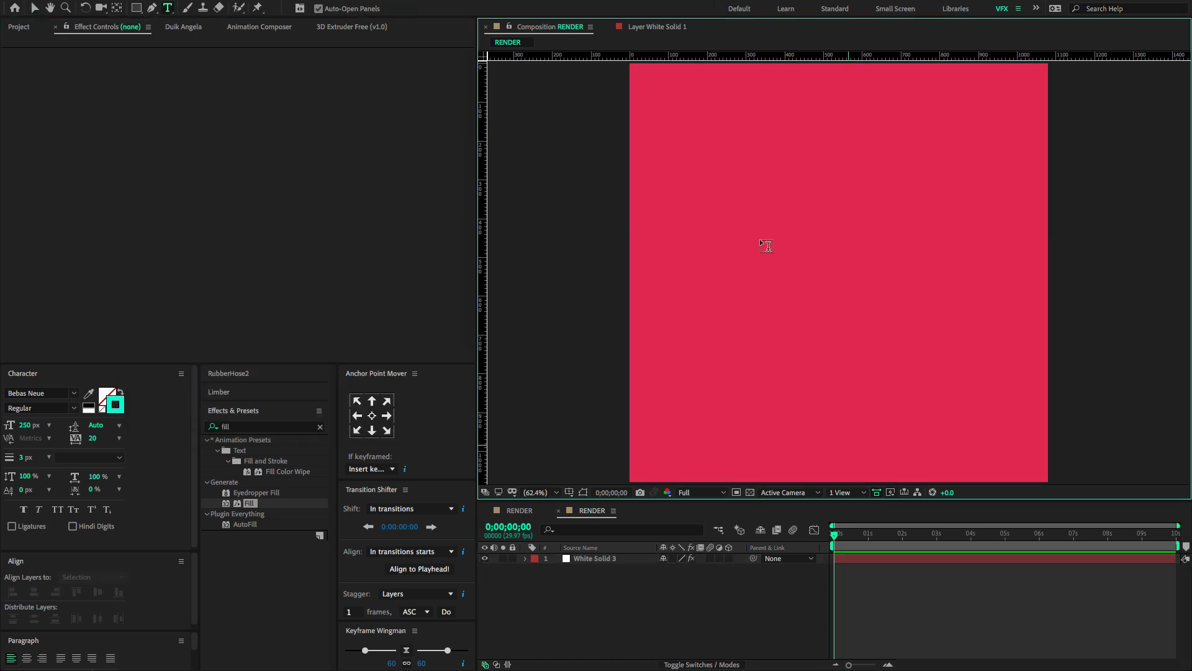
Type BEHANCE in white with a heavier font style.
text(B)
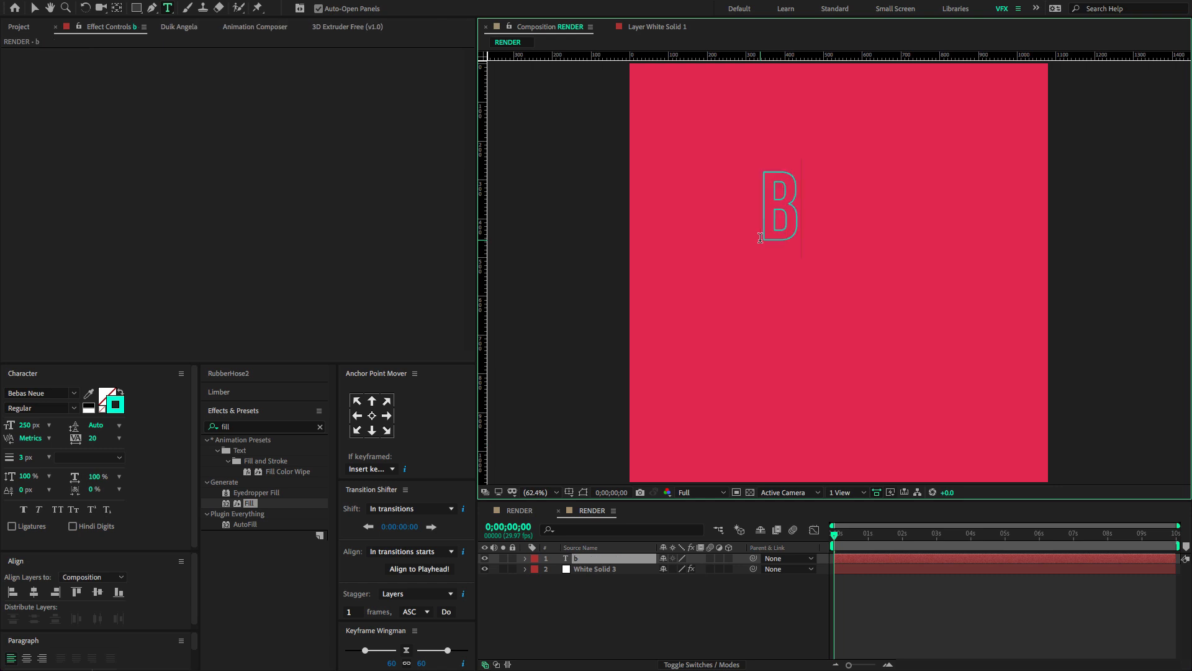
text(ehan)
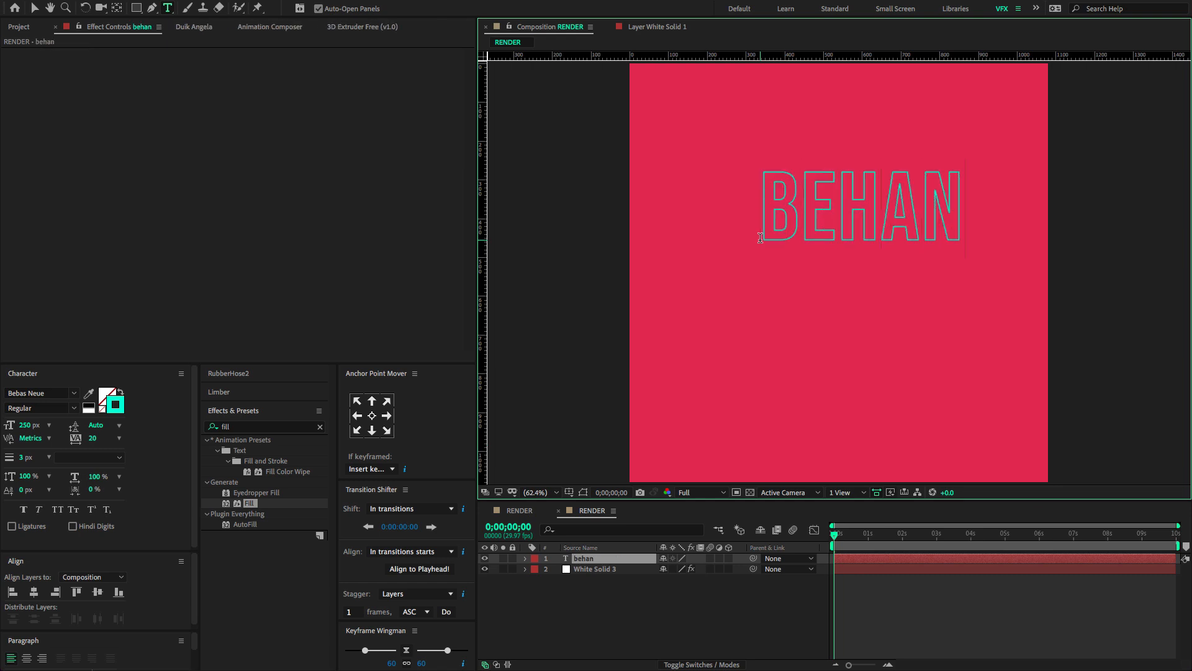
text(CE)
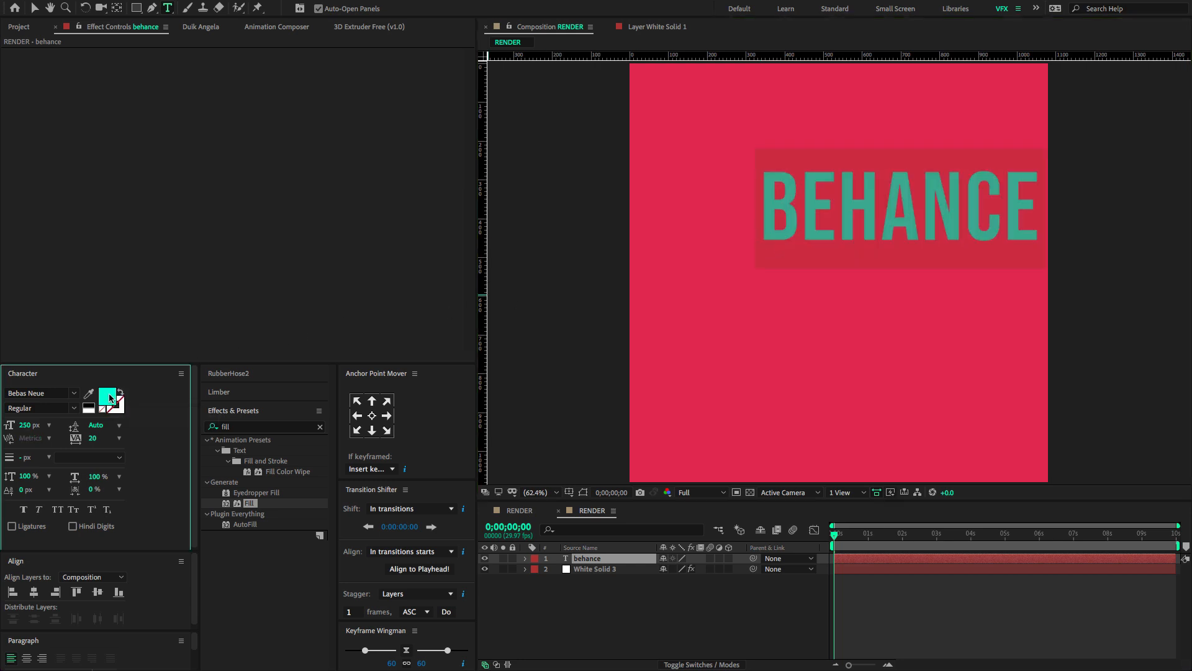
click(106, 397)
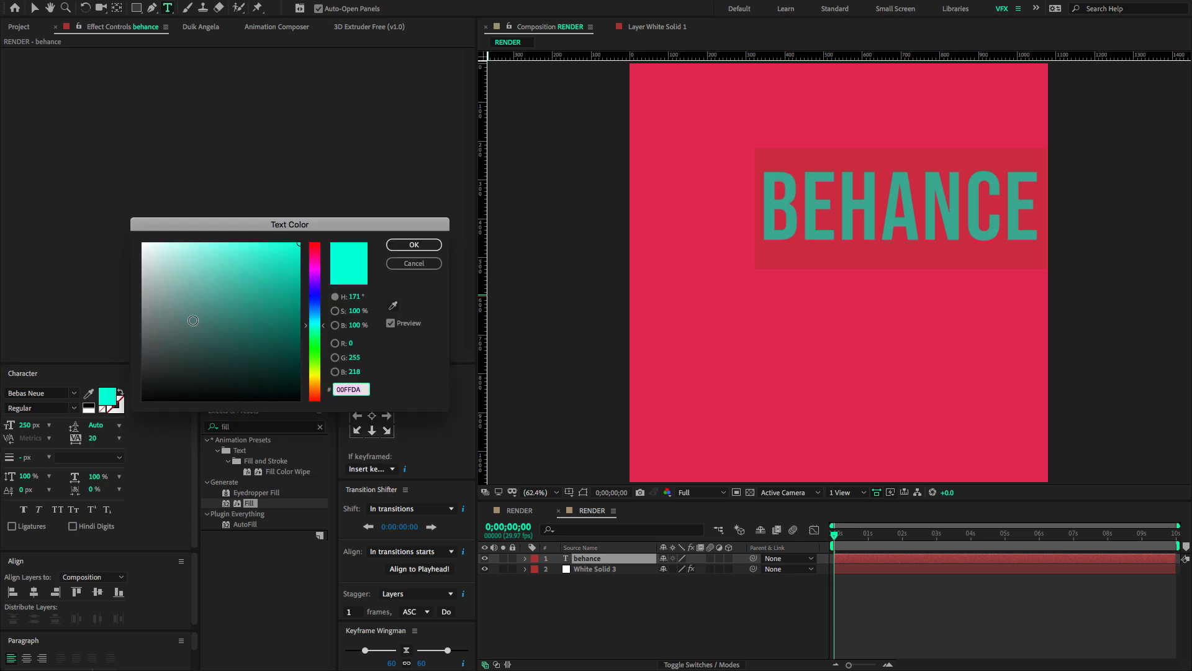
click(413, 245)
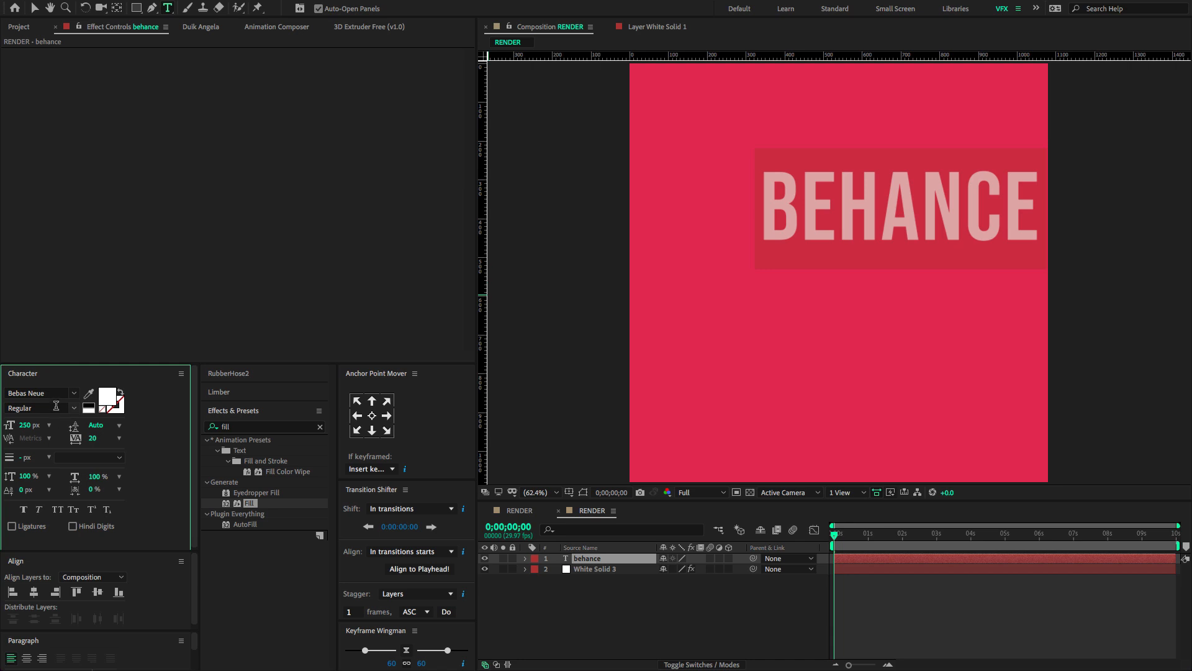
mouse_move(61, 407)
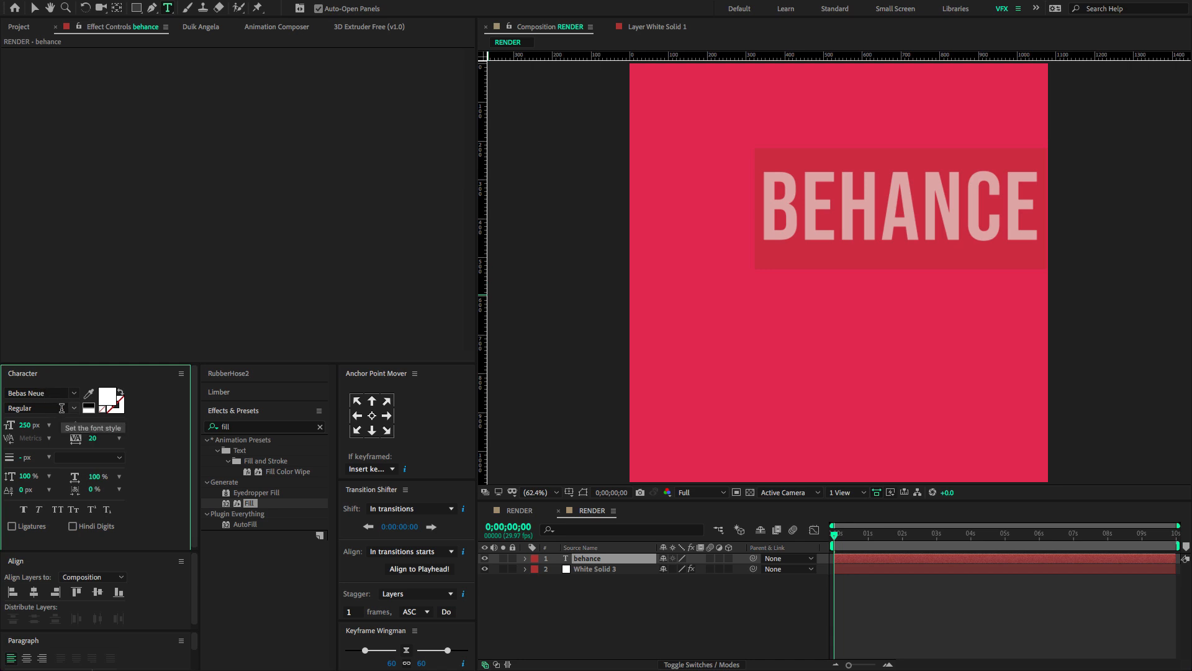
click(38, 392)
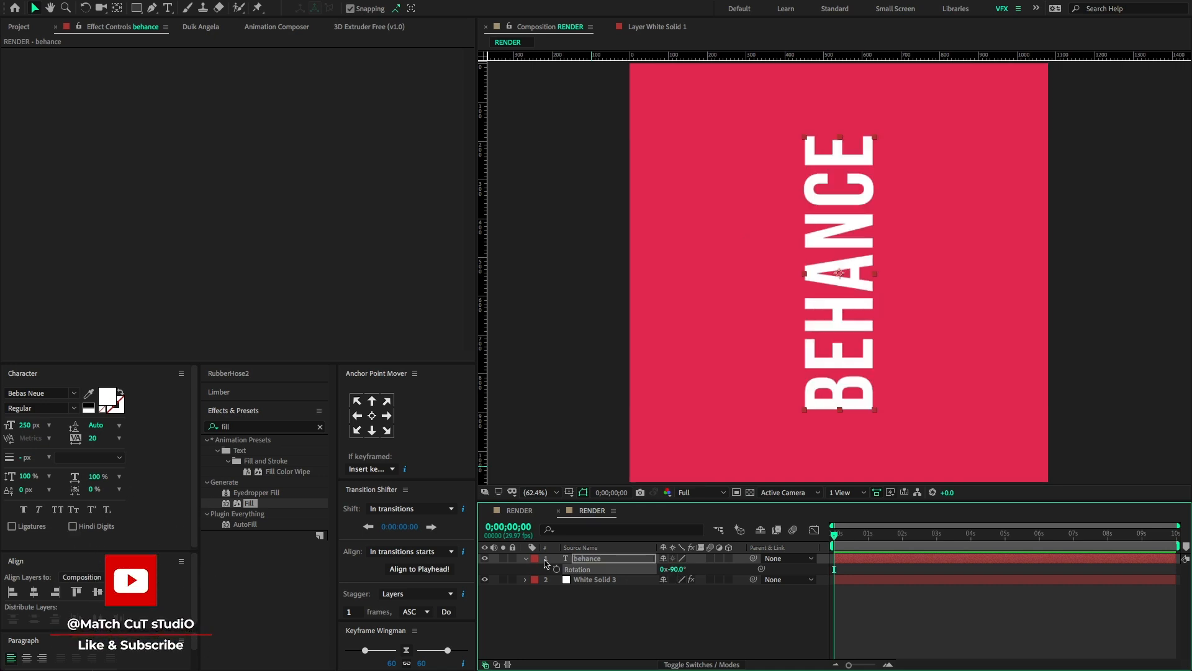
Collapse the rotated BEHANCE text layer's Rotation property.
click(524, 558)
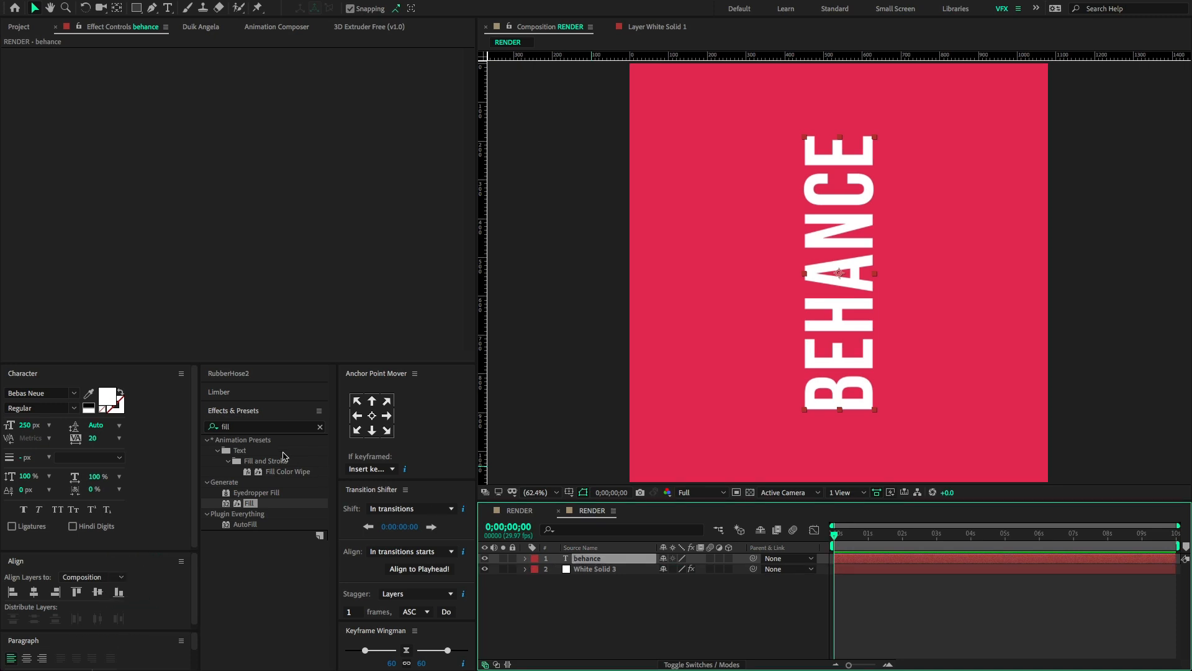
Apply CC Bend It to the text, set Bend to -45, and keyframe it.
text(bend)
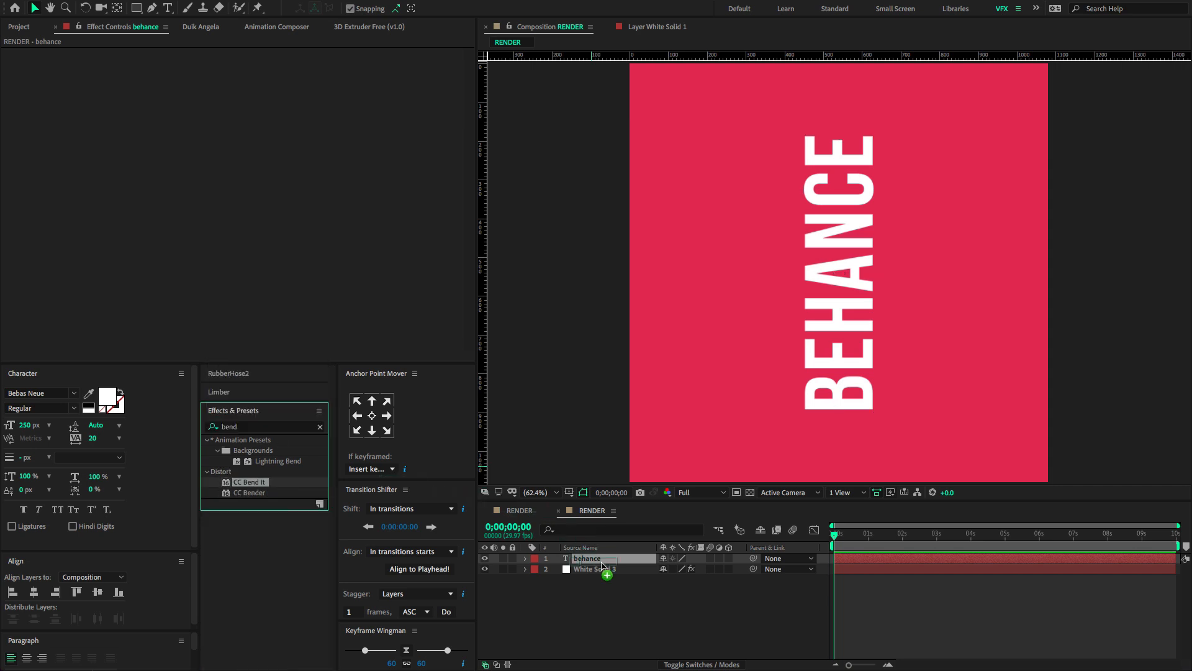
double_click(251, 481)
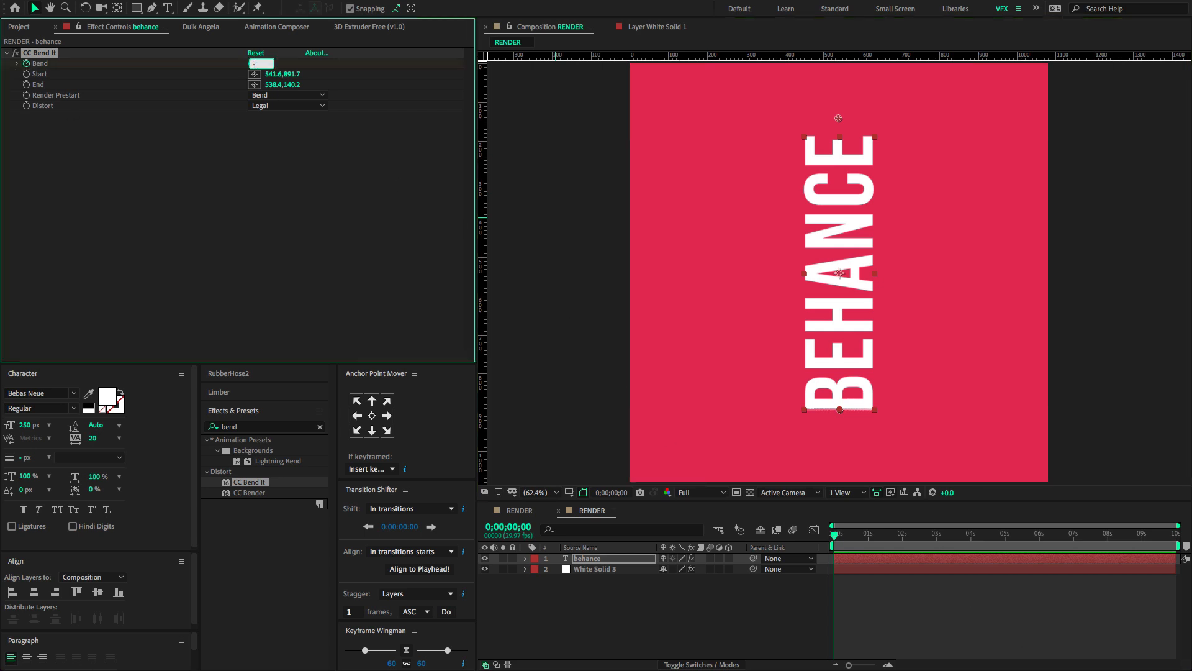
text(-45.0)
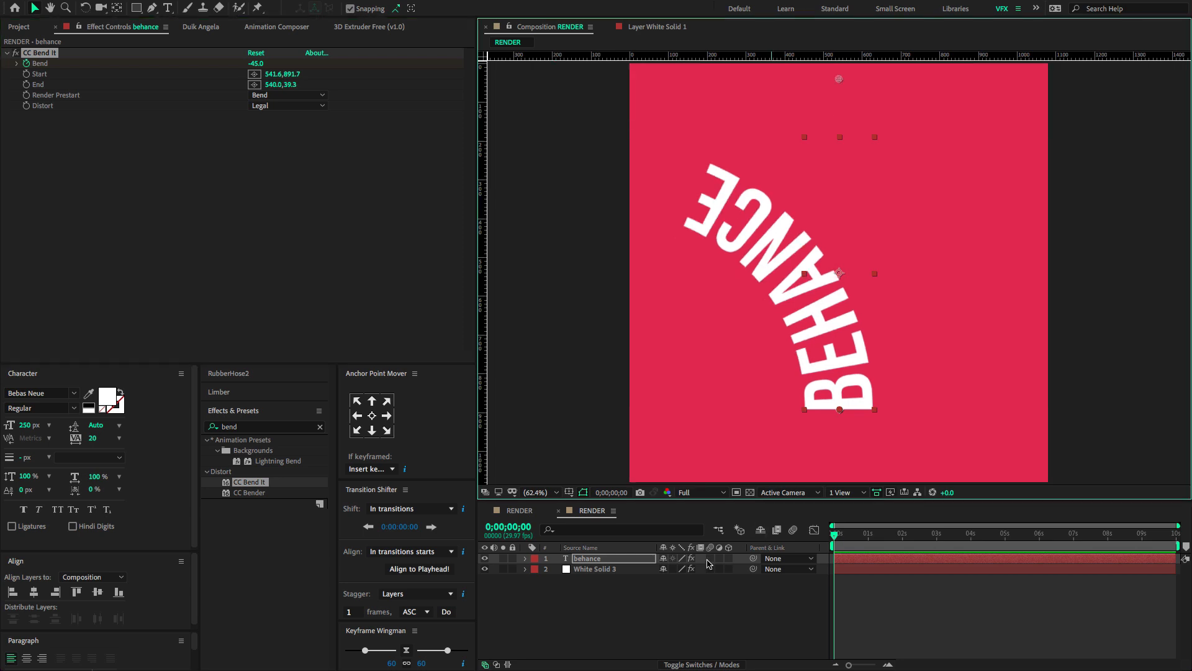
click(535, 558)
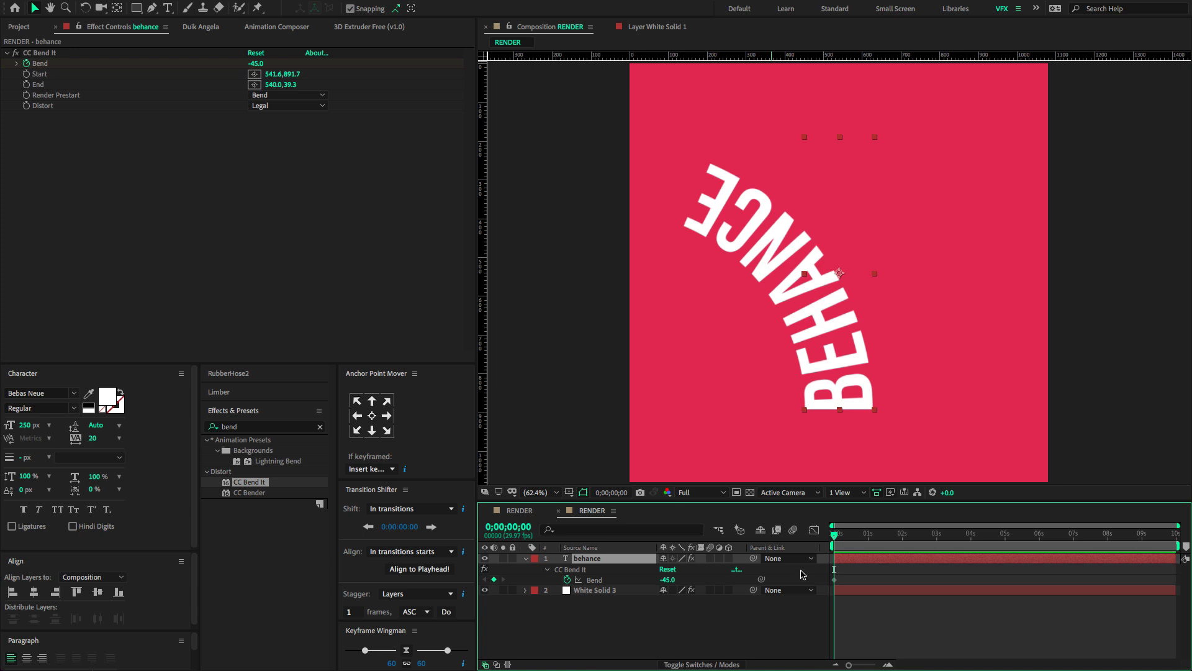
Add a second Bend keyframe around the 1-second mark.
click(874, 532)
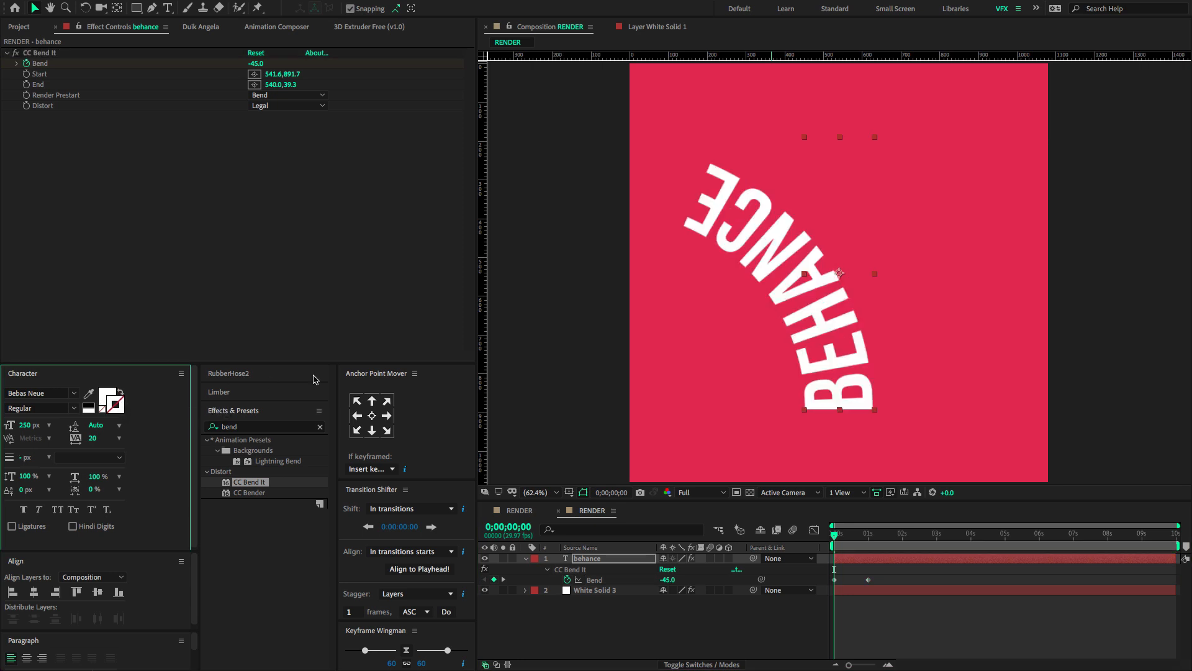
Give the text a black 3 px stroke over fill.
click(116, 403)
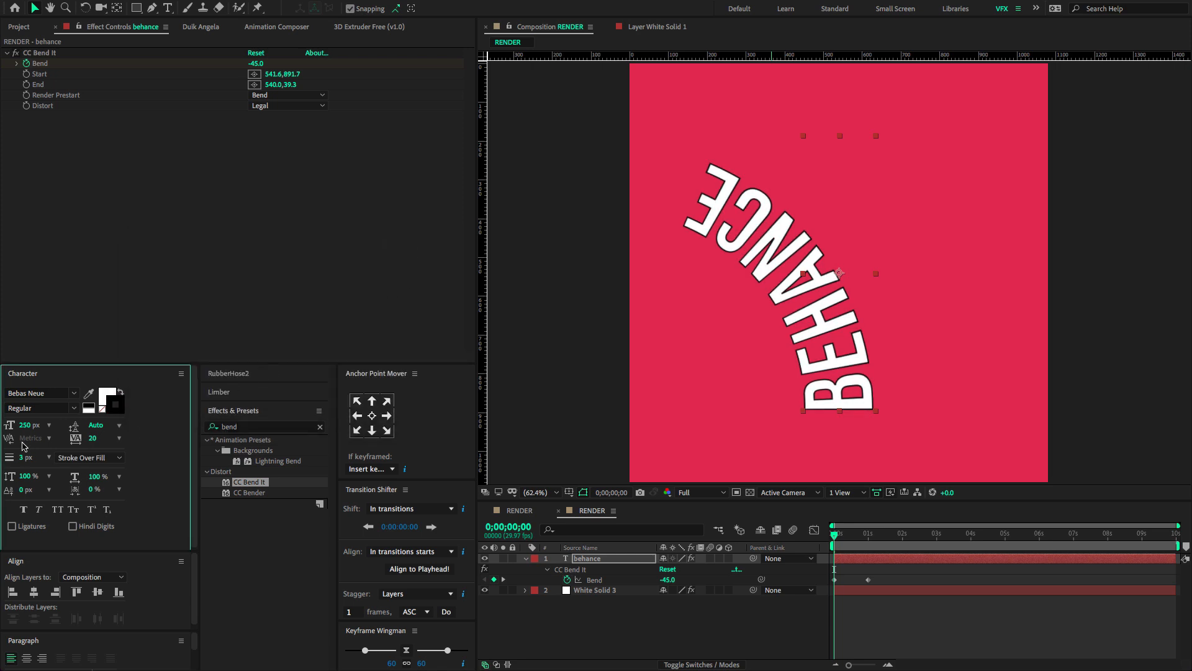
double_click(588, 558)
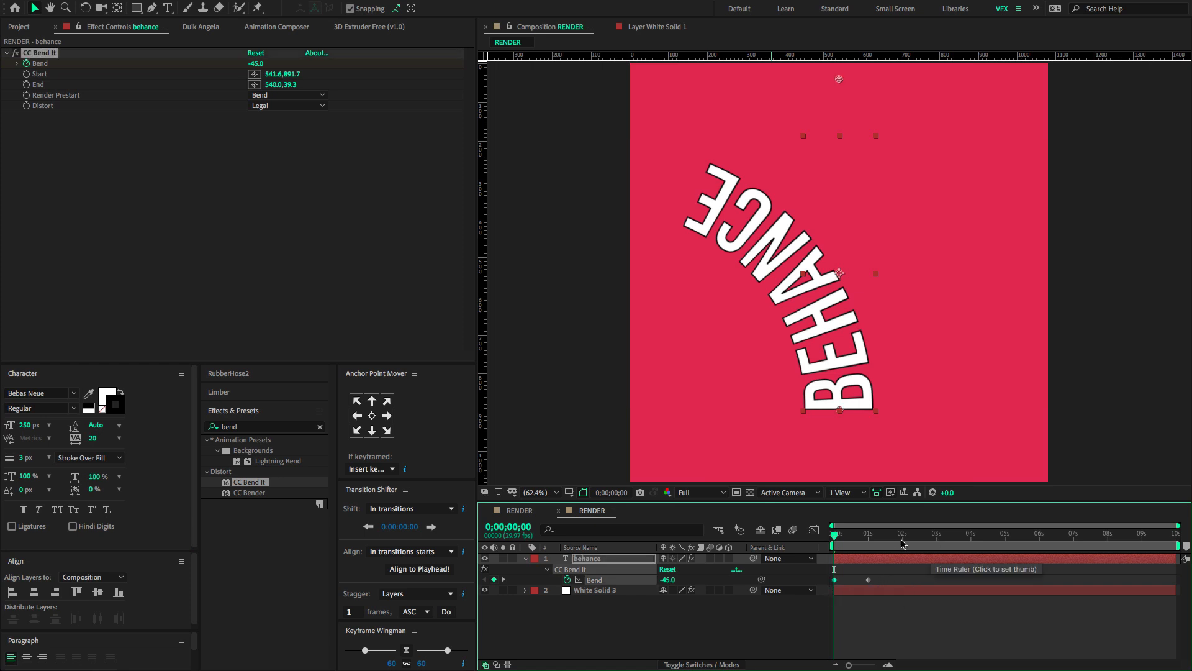
Place alternating -45/45 Bend keyframes each second up to 6s, with Easy Ease.
click(905, 532)
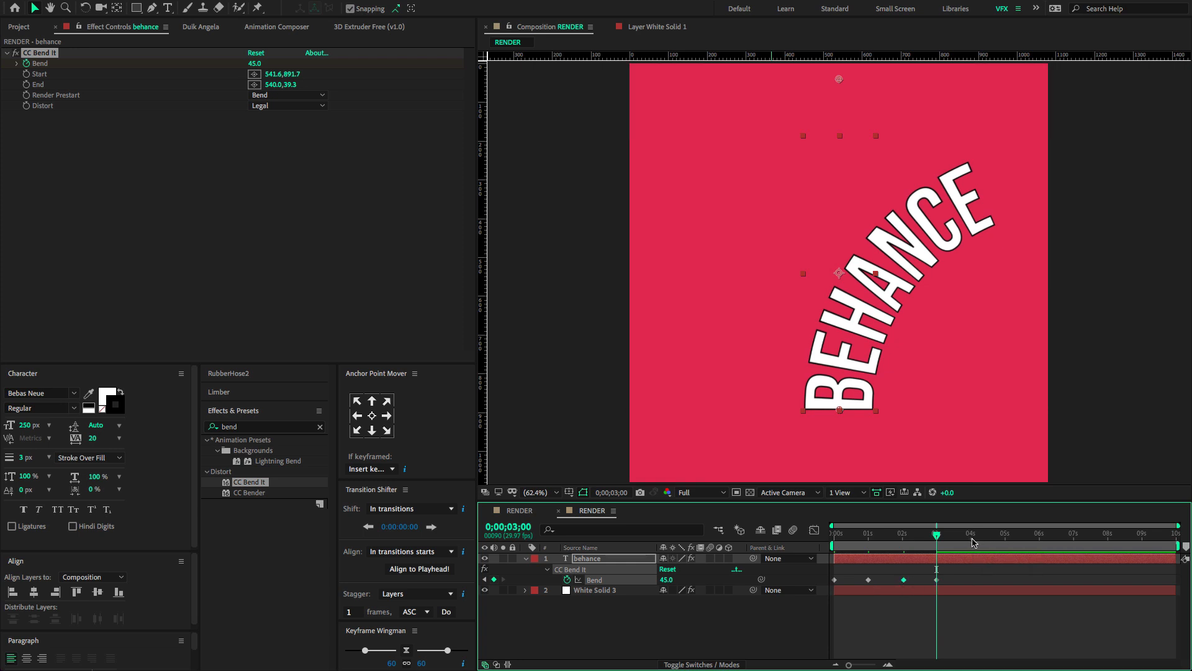
click(971, 532)
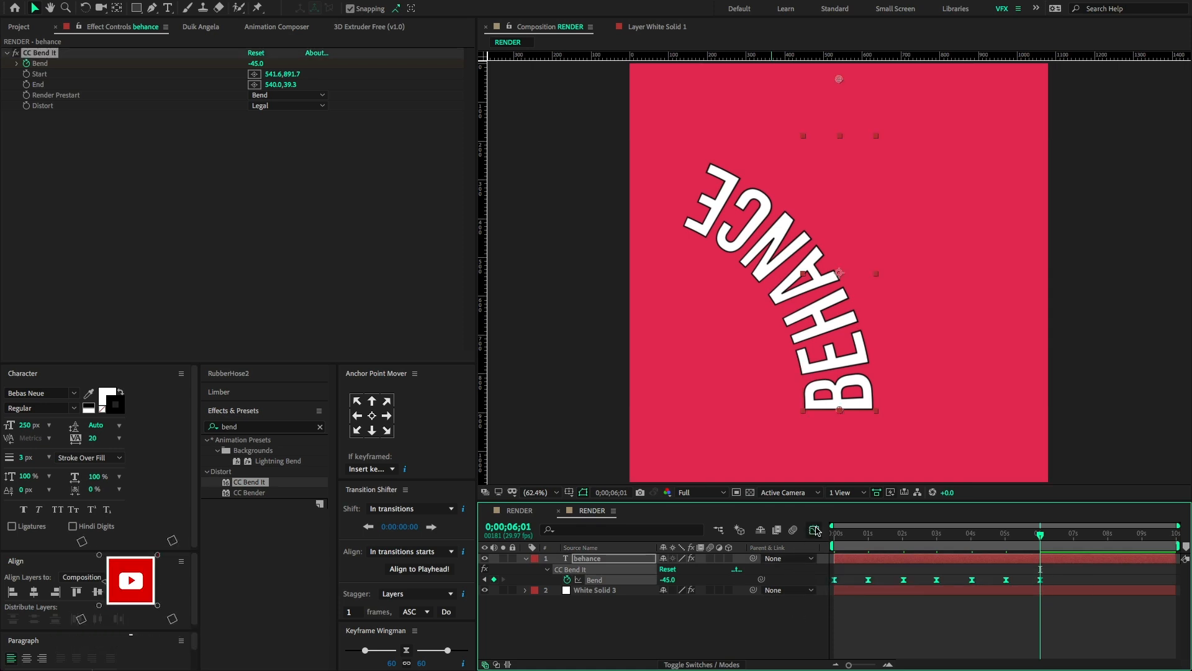
Alt-drag the last Bend keyframe to the timeline end to stretch spacing.
click(814, 530)
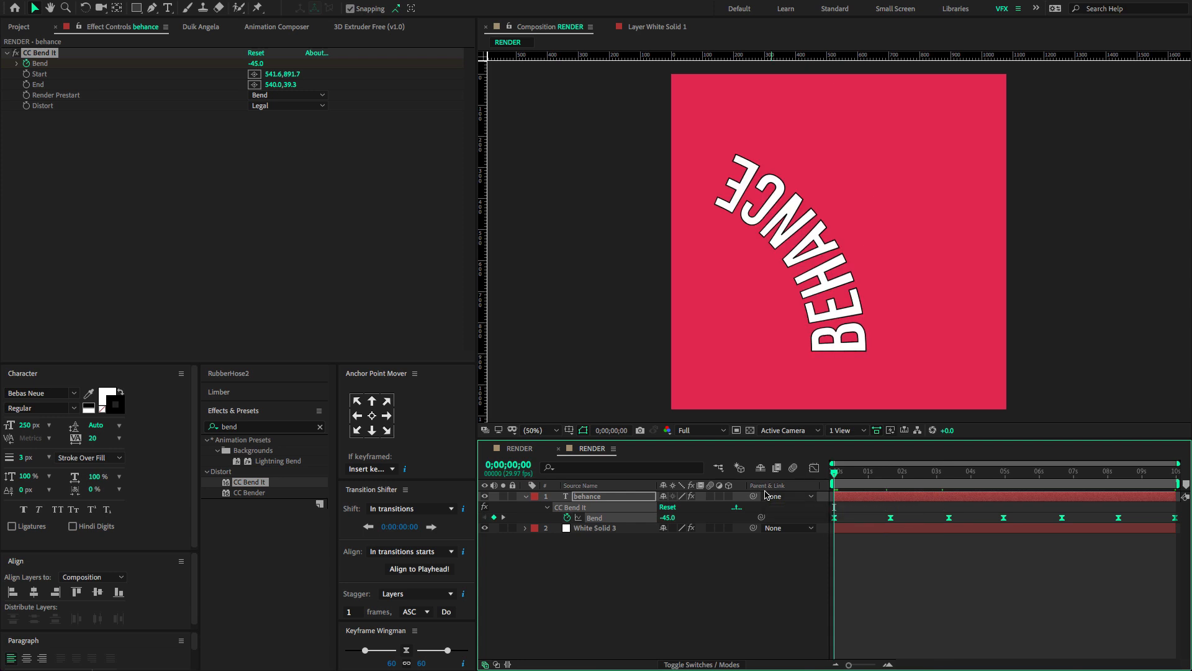
Preview the bend animation, then select and duplicate the behance layer.
click(902, 471)
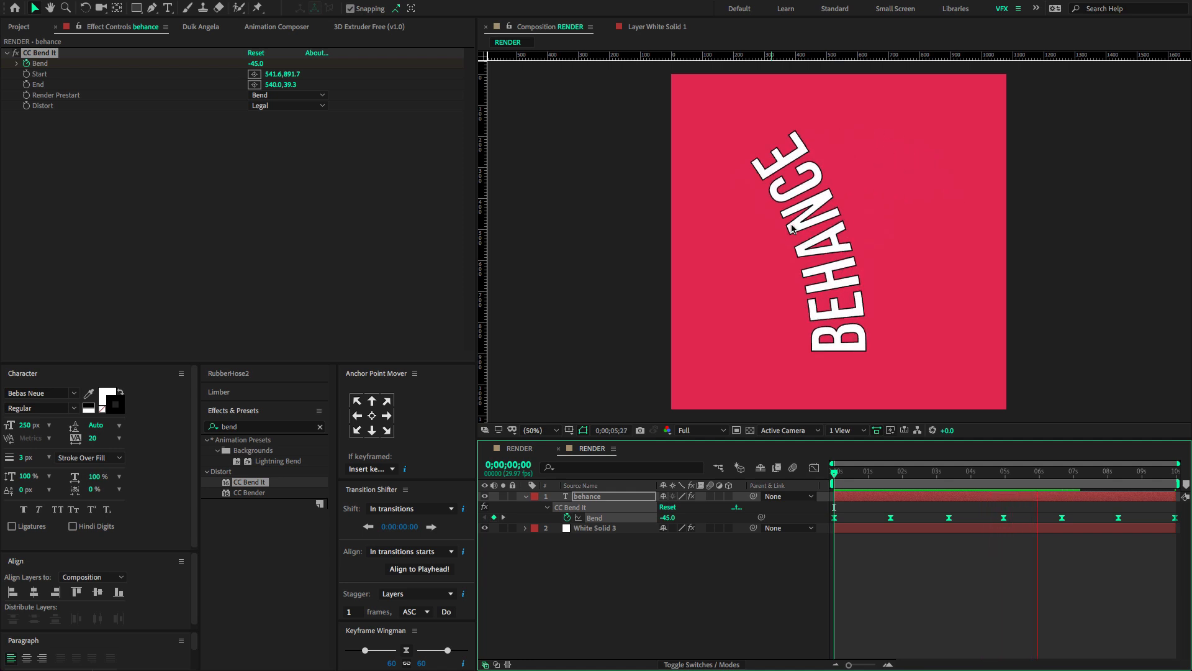
click(1053, 471)
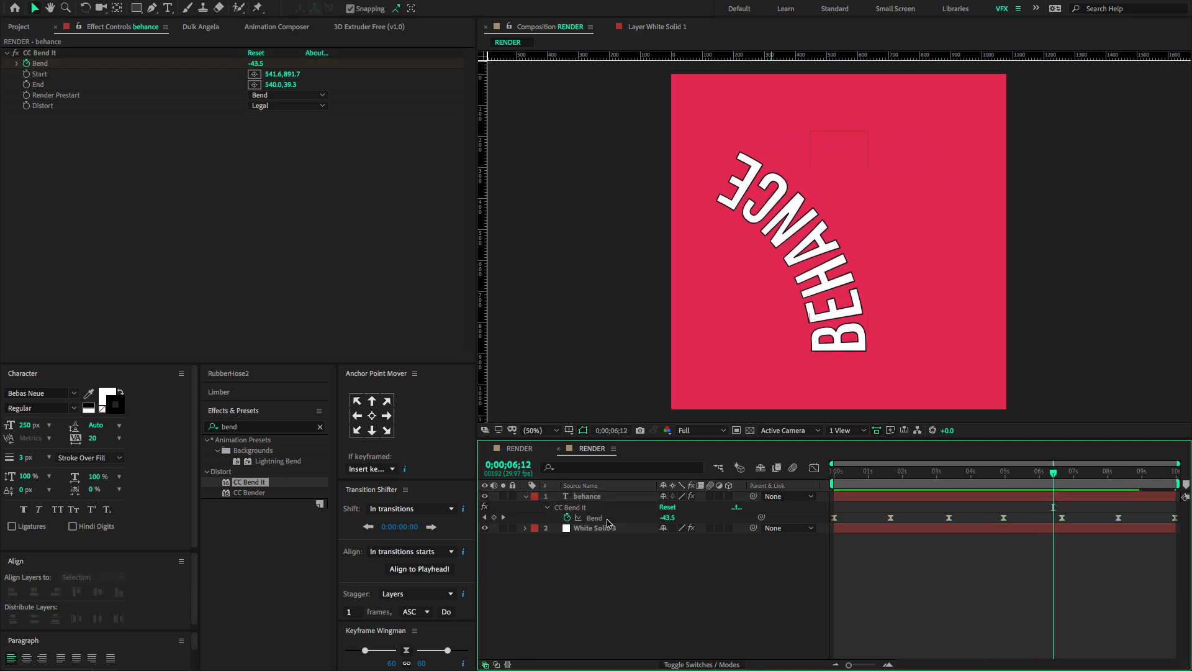
click(586, 495)
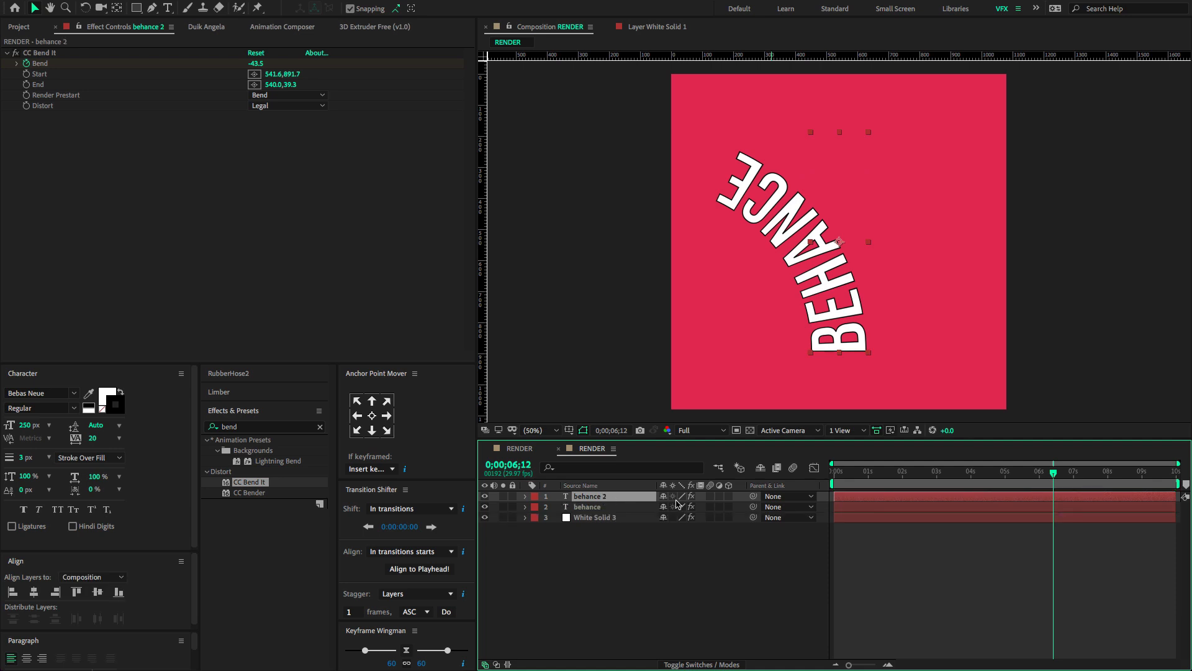
Duplicate the BEHANCE text layer into four copies and stagger their start times a few frames apart.
click(833, 471)
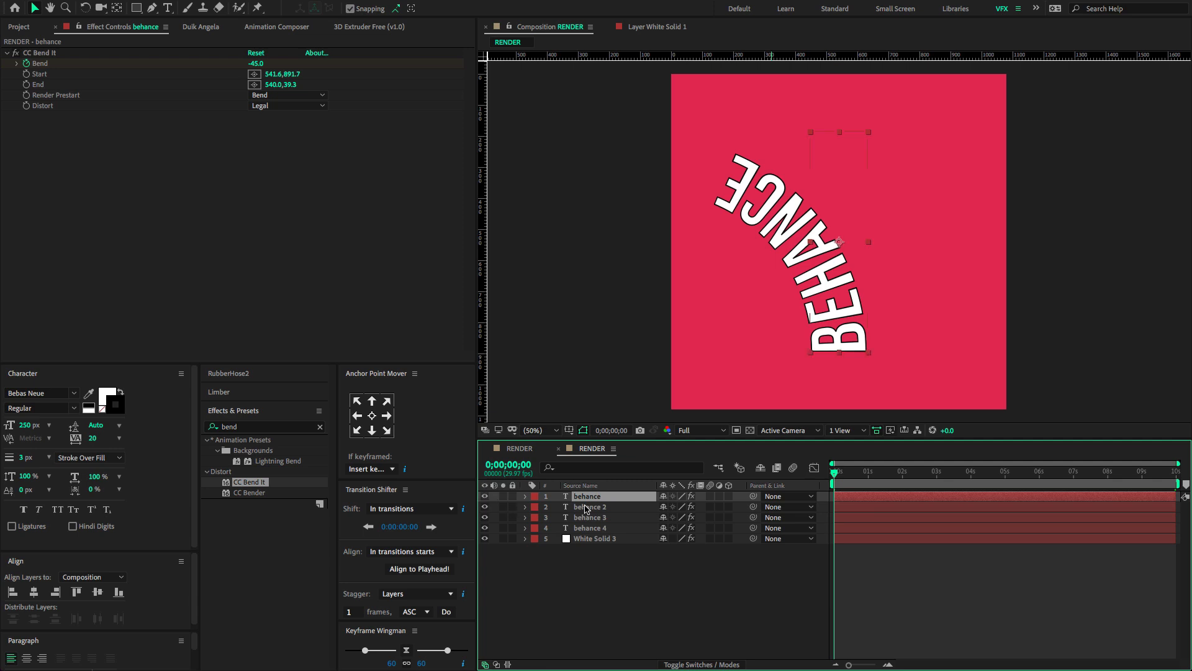
click(592, 507)
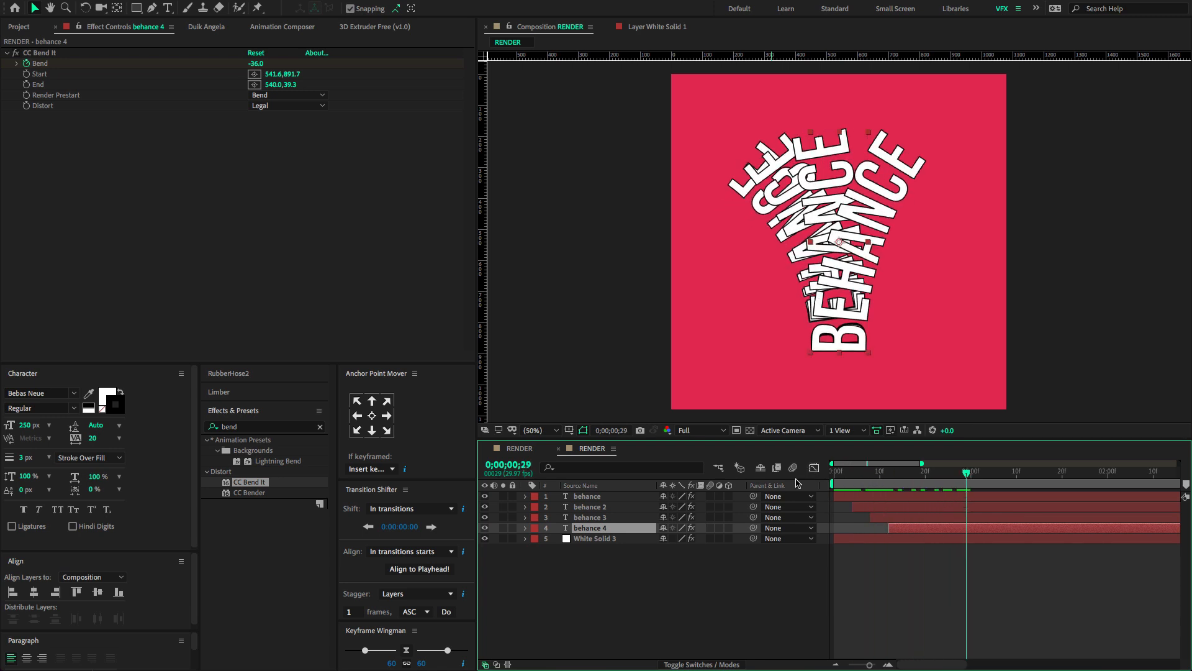
Select the behance 2 layer and change its text fill colour to blue.
click(592, 507)
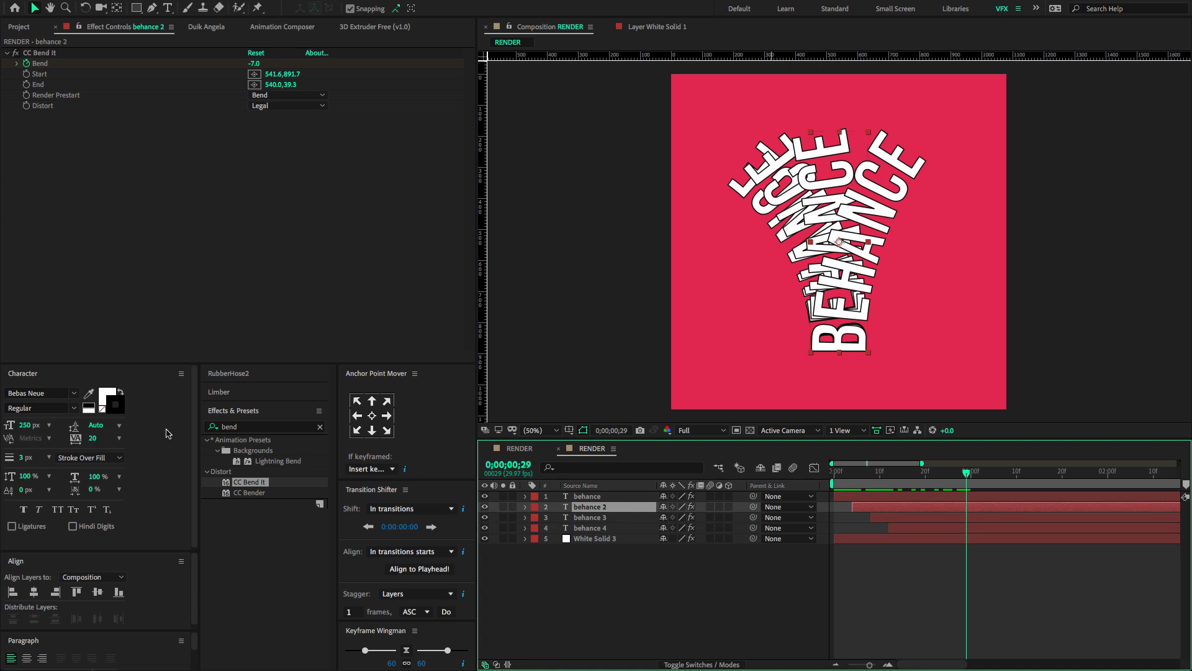
mouse_move(111, 394)
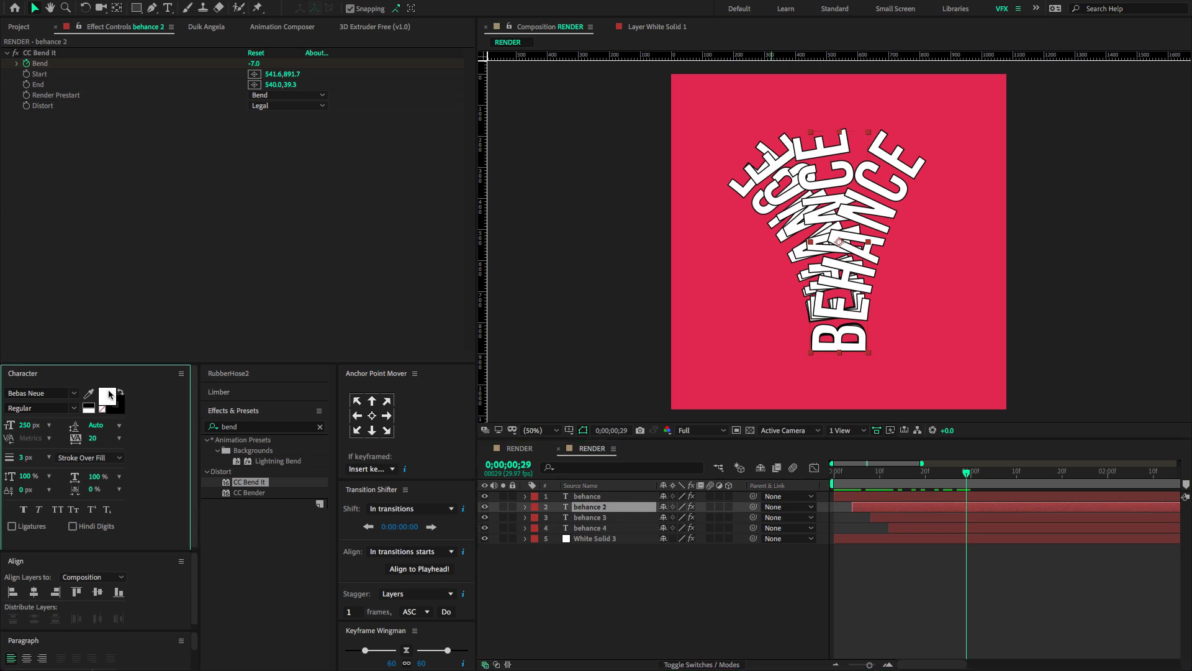
click(87, 403)
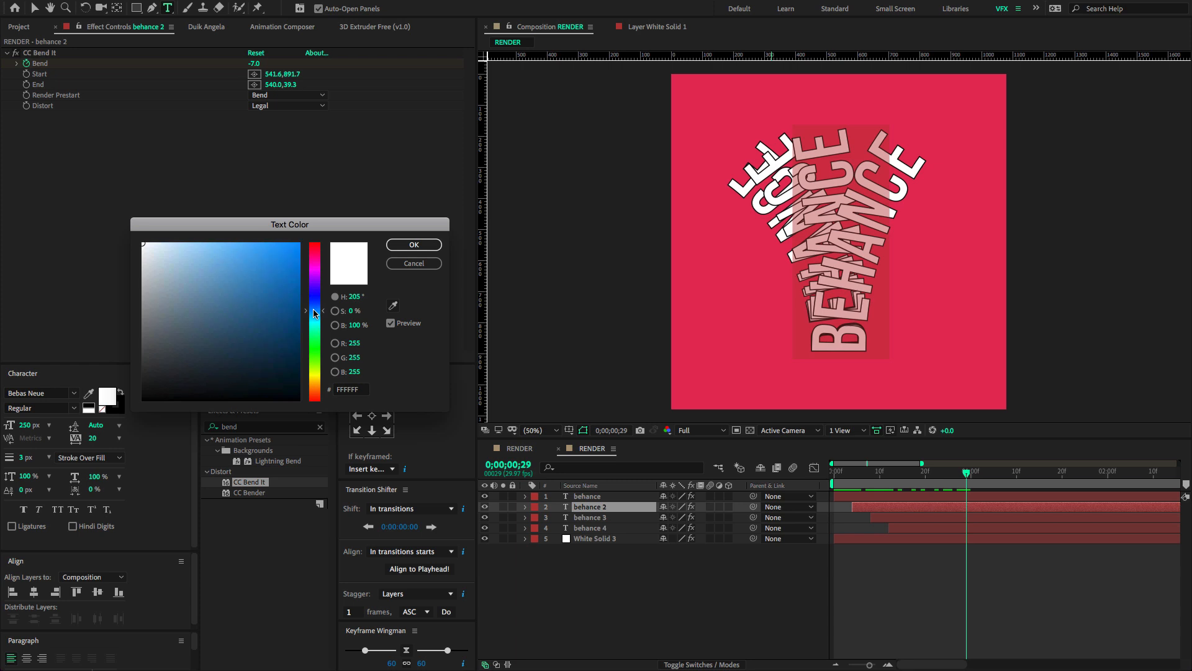
click(259, 290)
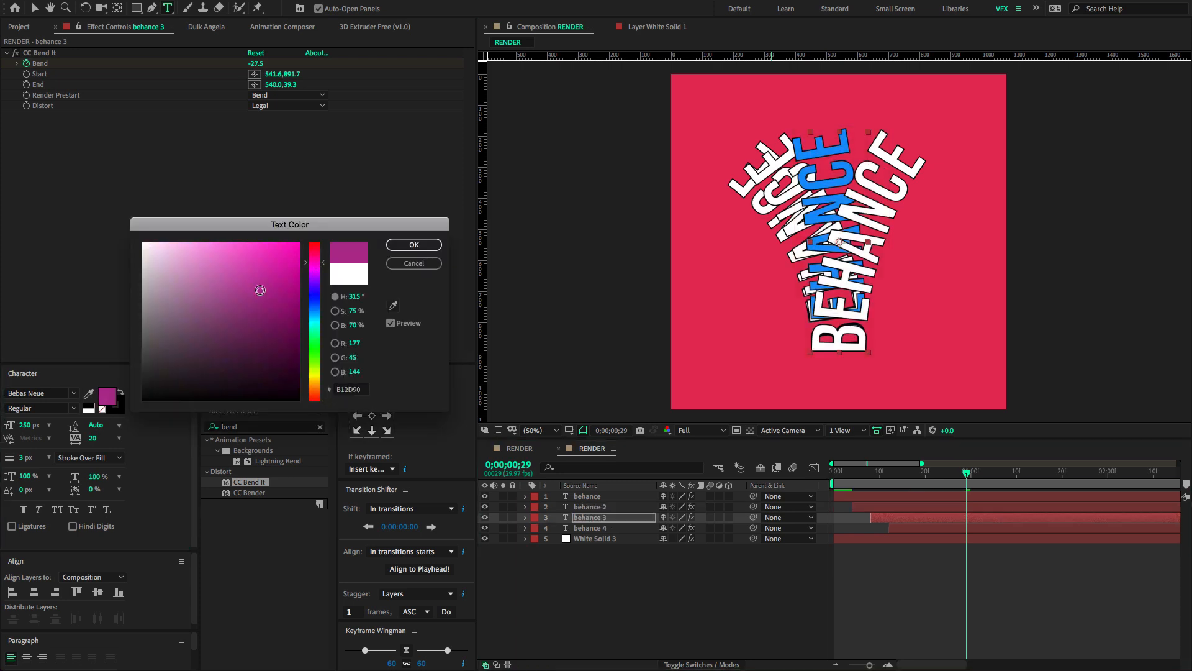